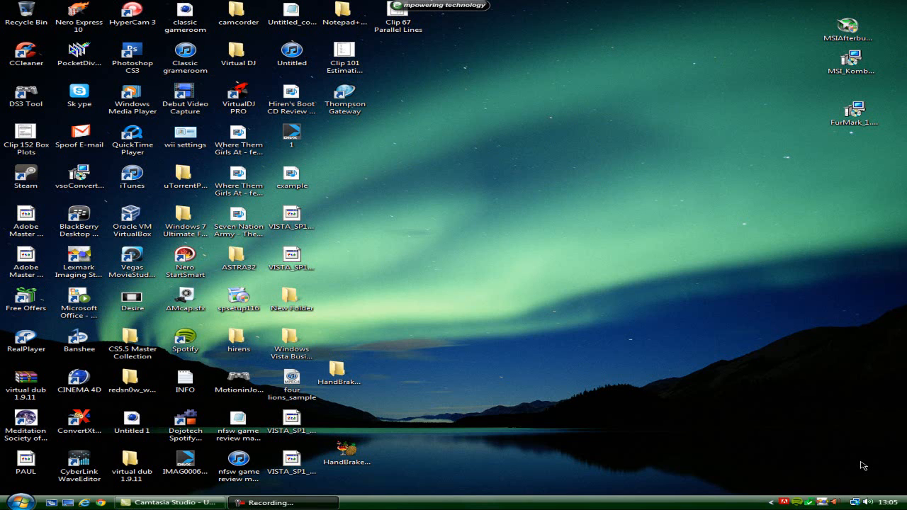
# Launch Dojotech Spotify Recorder from its desktop shortcut
pyautogui.click(185, 422)
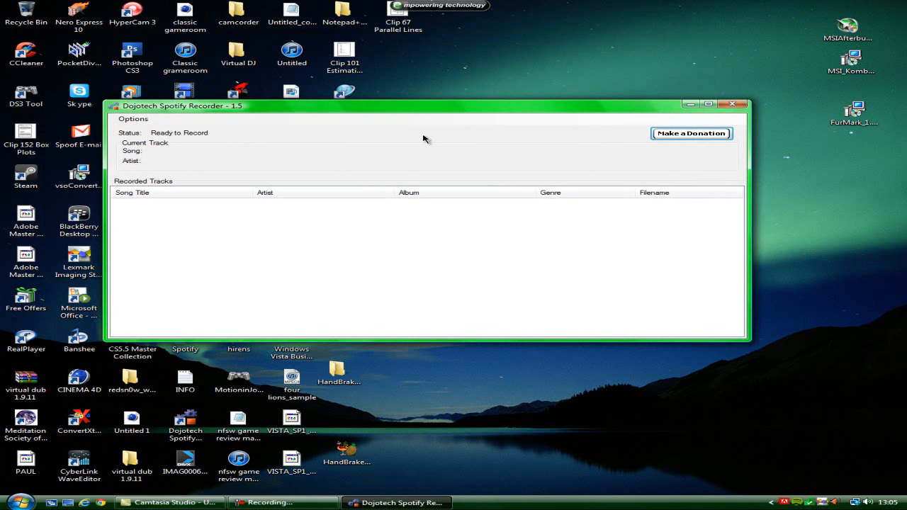
pyautogui.moveTo(238, 193)
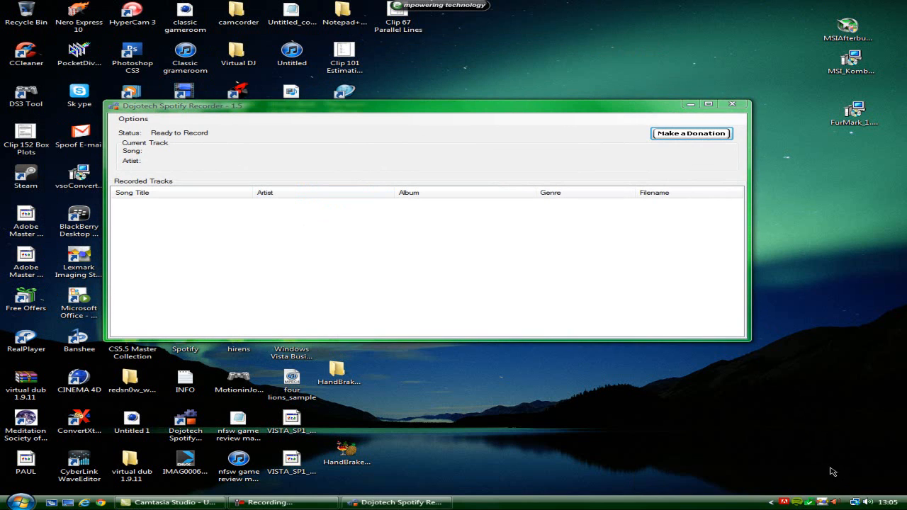
pyautogui.moveTo(236, 141)
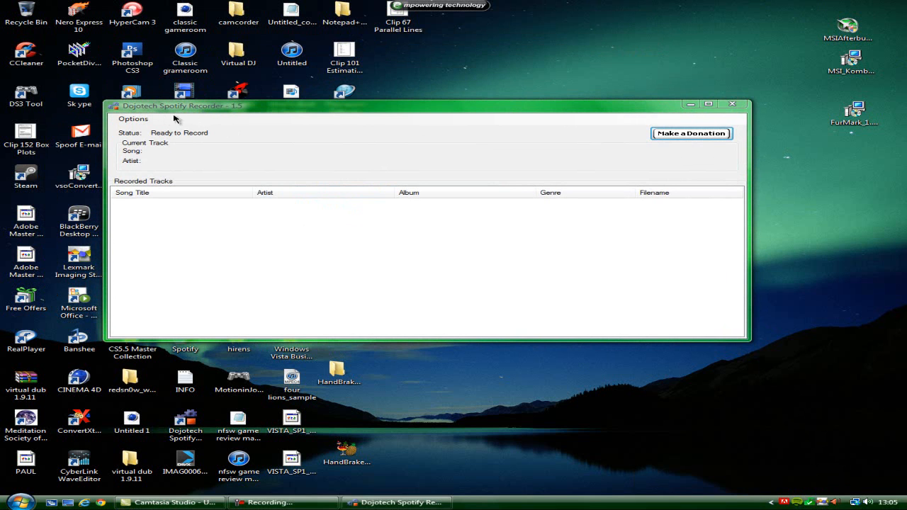
# Keep Primary Sound Capture Driver as the recording device and 256 kbit/sec as the bit rate
pyautogui.click(133, 119)
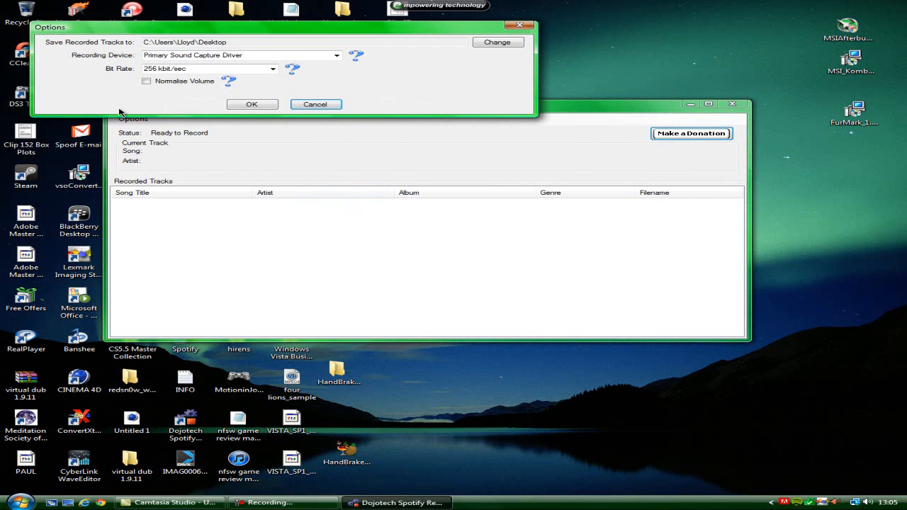
pyautogui.moveTo(66, 69)
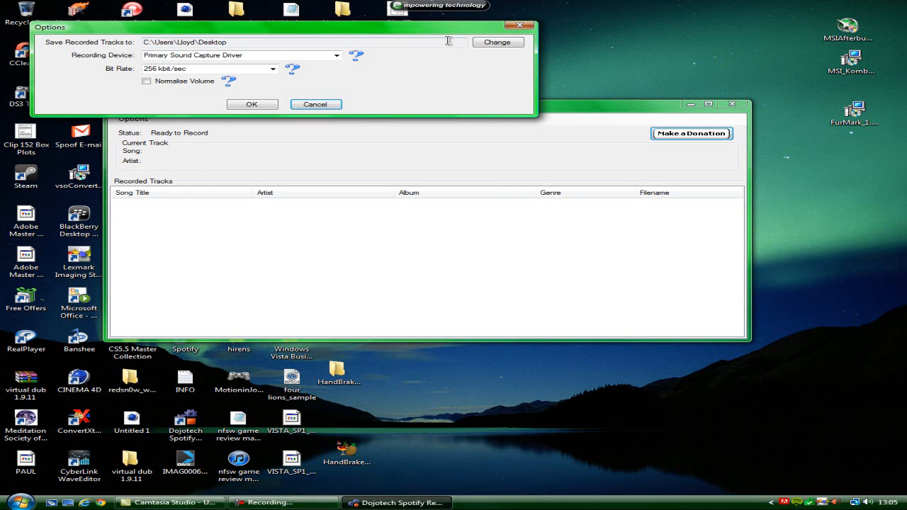
pyautogui.moveTo(176, 54)
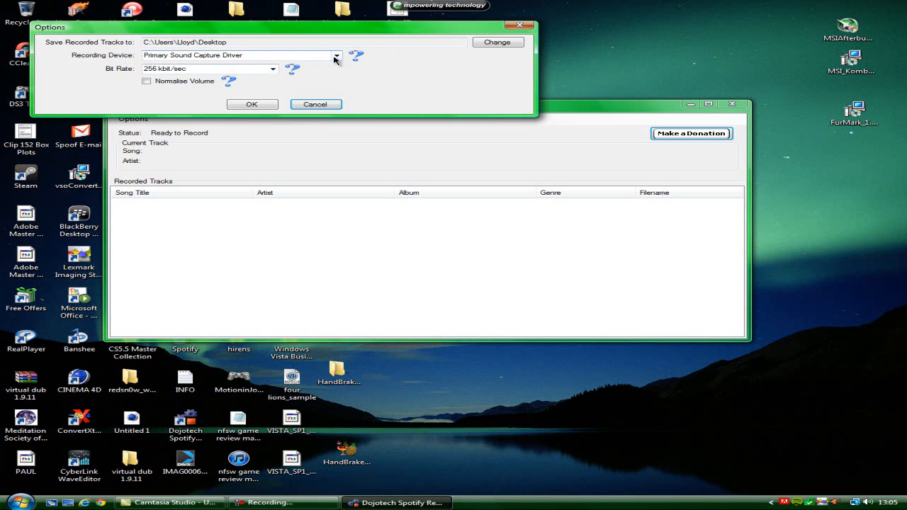
pyautogui.click(338, 56)
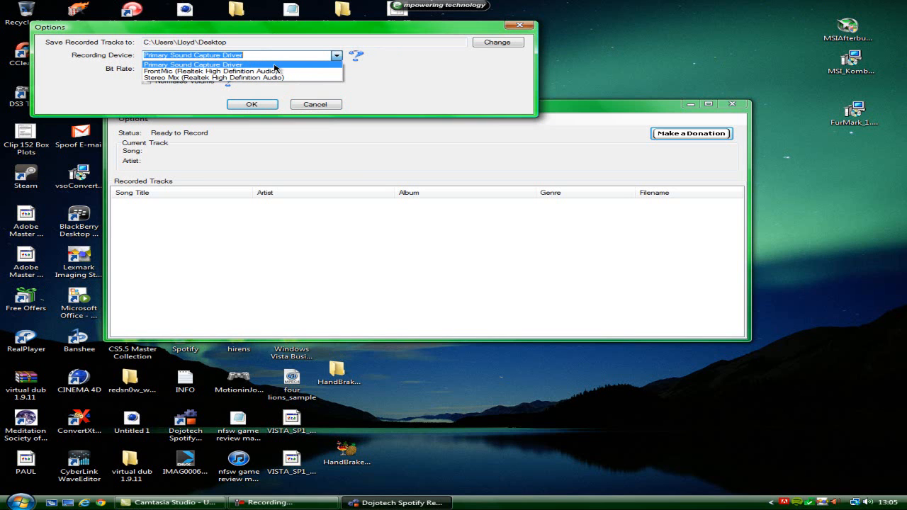
pyautogui.click(192, 64)
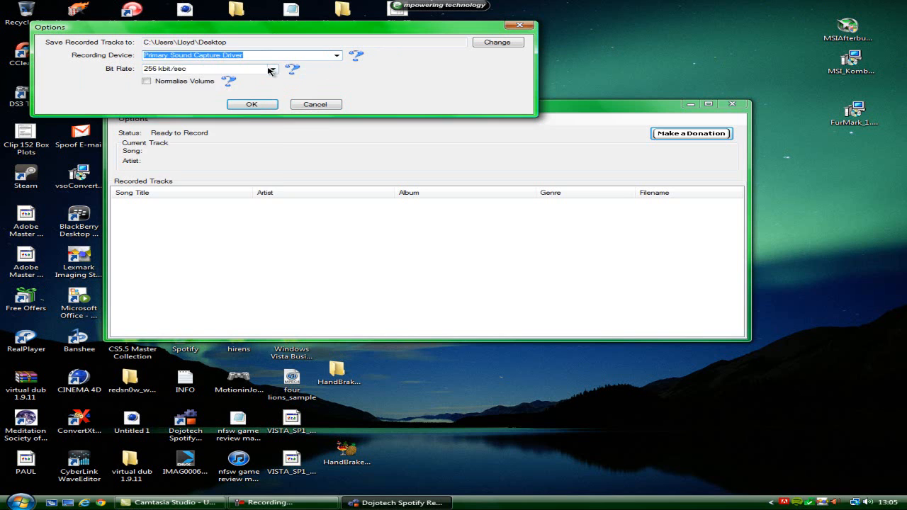
pyautogui.click(272, 68)
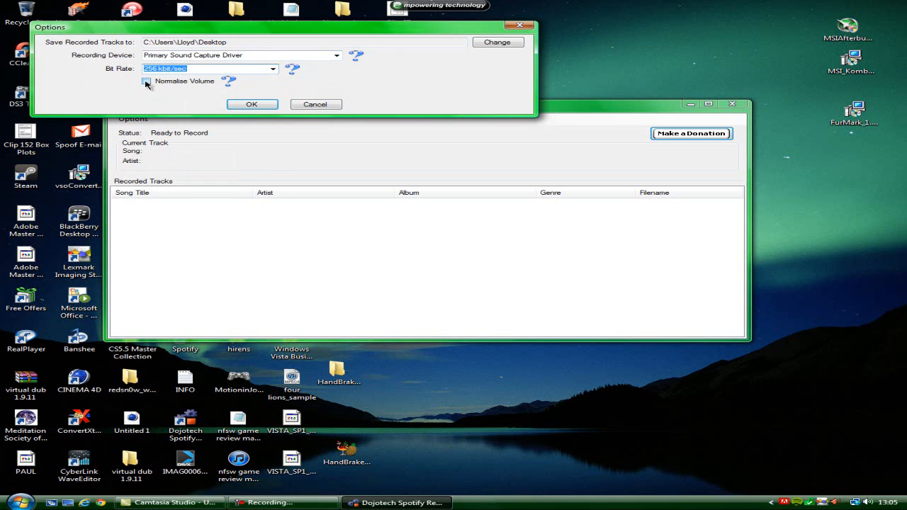
pyautogui.click(314, 105)
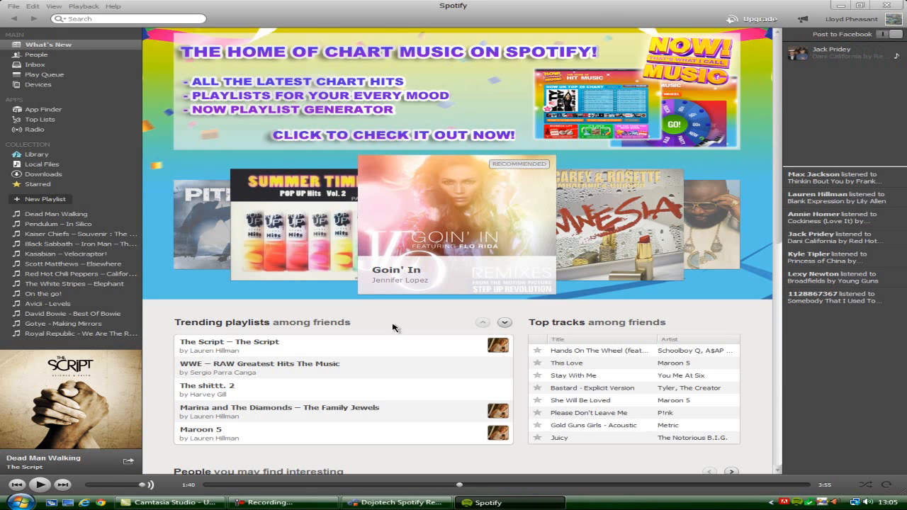
pyautogui.moveTo(60, 228)
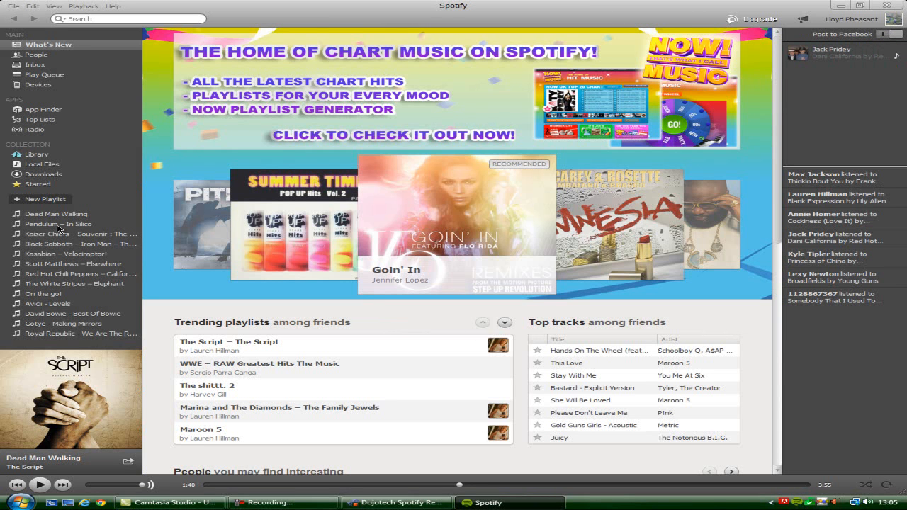
pyautogui.moveTo(78, 275)
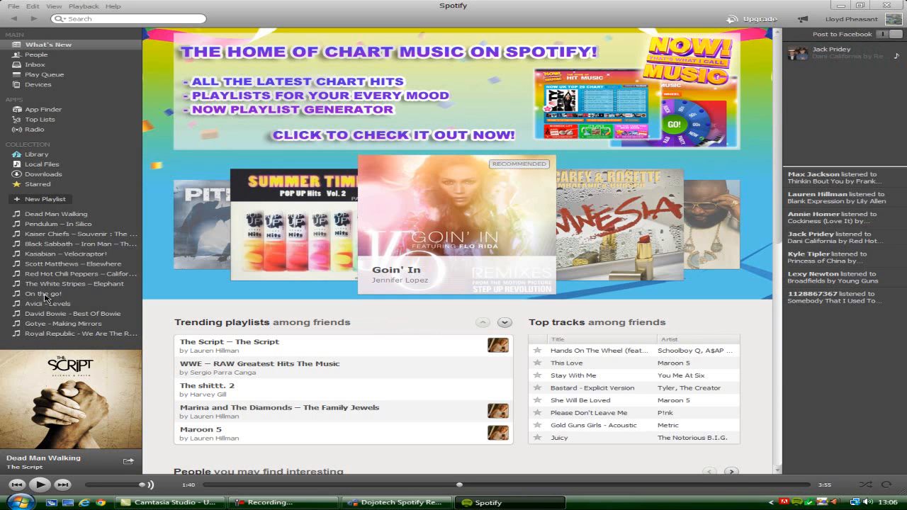
# Play Woman by Wolfmother from the On the go! playlist and return to the recorder
pyautogui.click(45, 293)
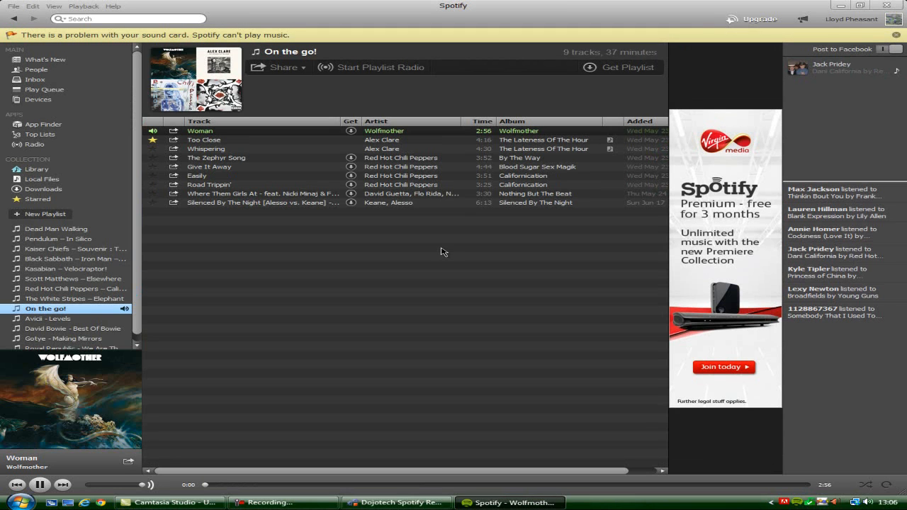
pyautogui.moveTo(37, 15)
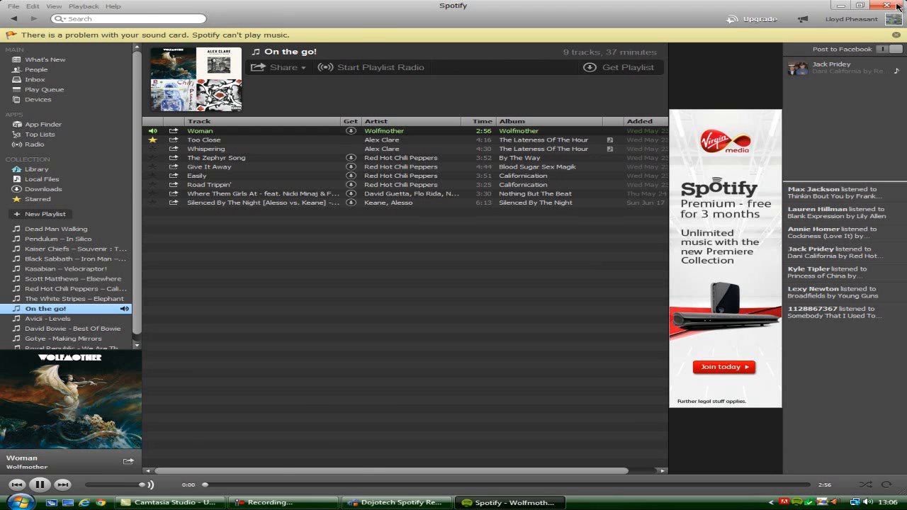
pyautogui.click(394, 502)
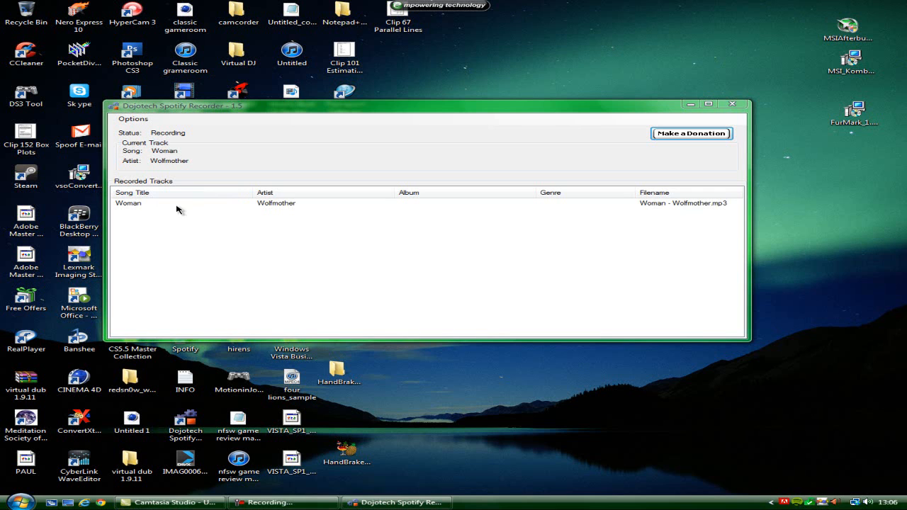
pyautogui.moveTo(141, 136)
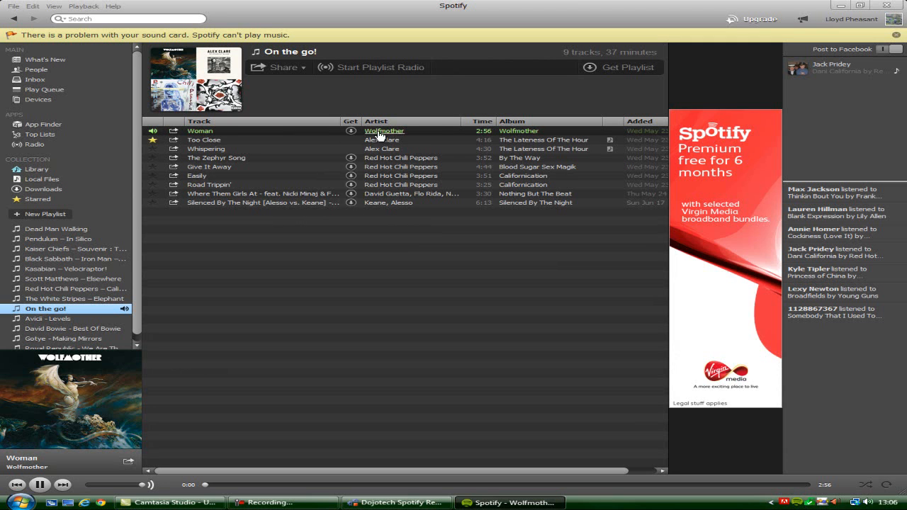
pyautogui.moveTo(666, 105)
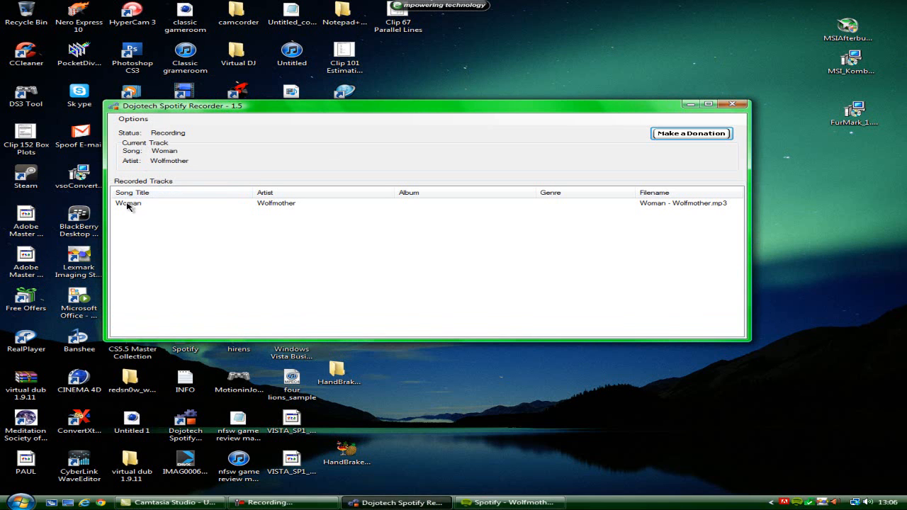
pyautogui.moveTo(684, 217)
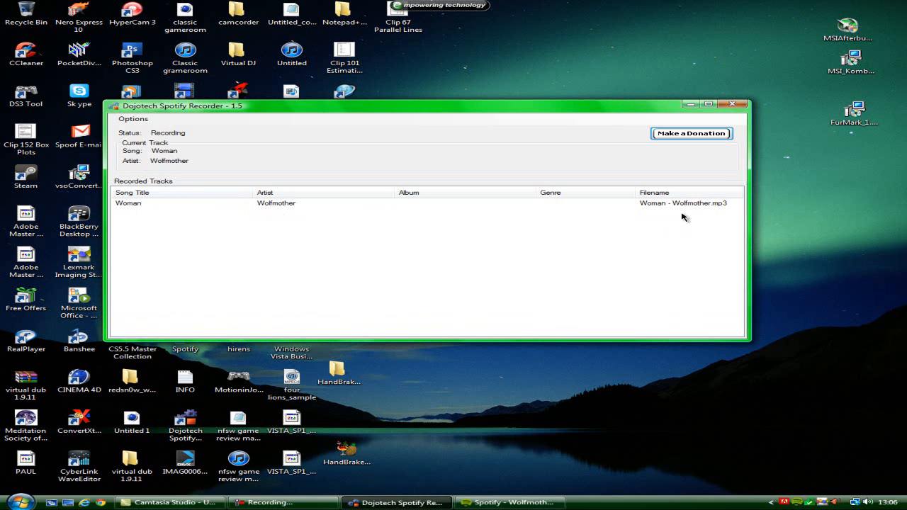
pyautogui.moveTo(720, 210)
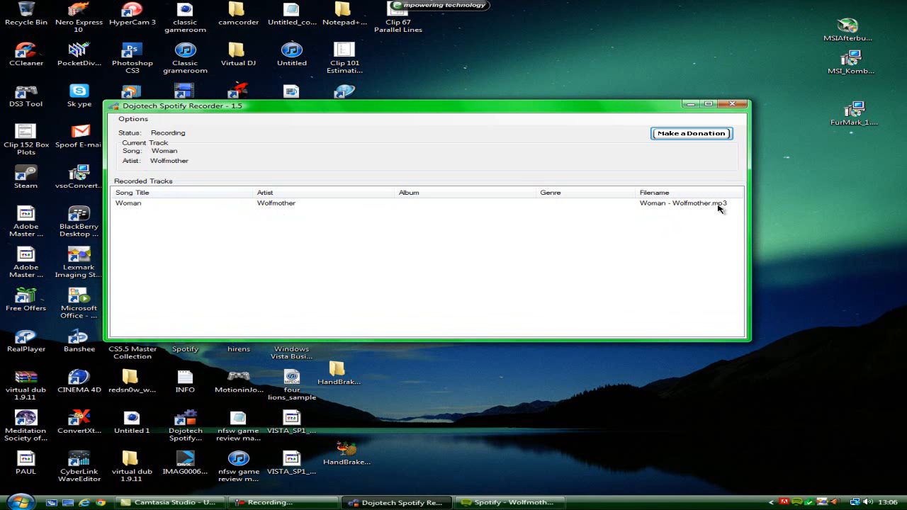
pyautogui.moveTo(203, 213)
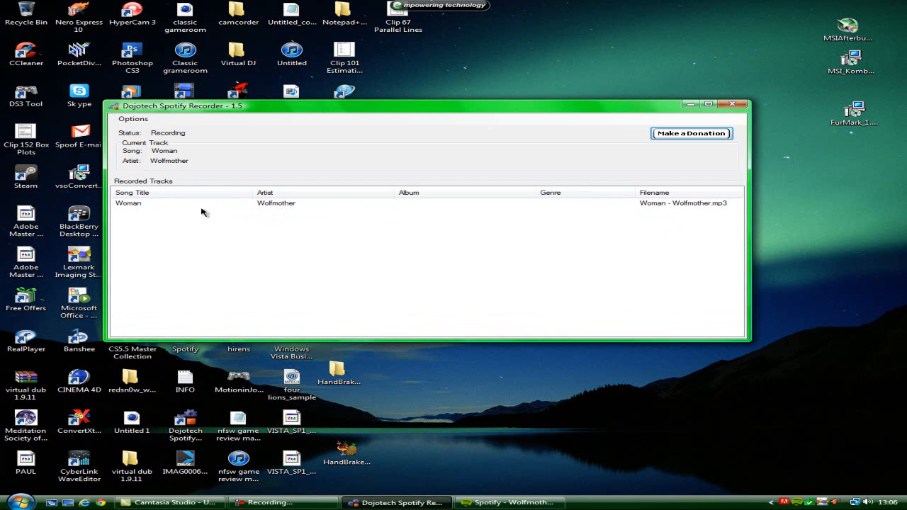
pyautogui.moveTo(227, 181)
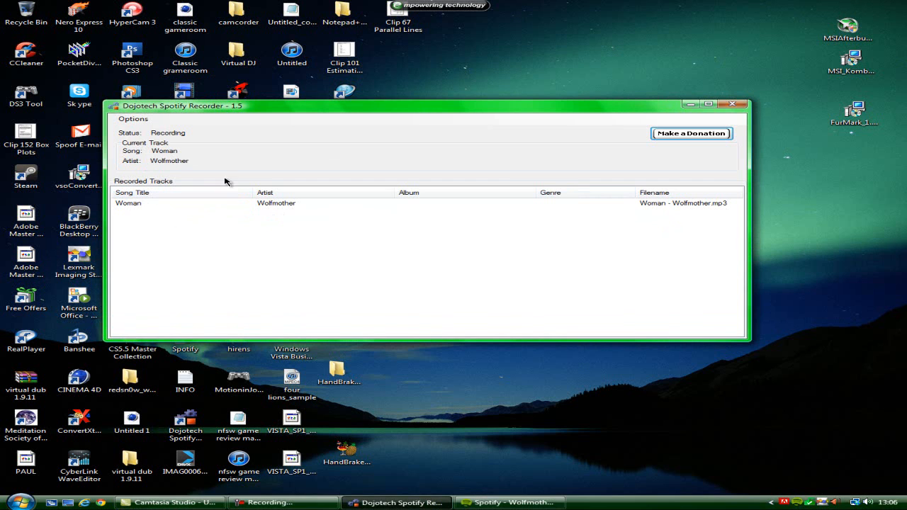
pyautogui.moveTo(431, 218)
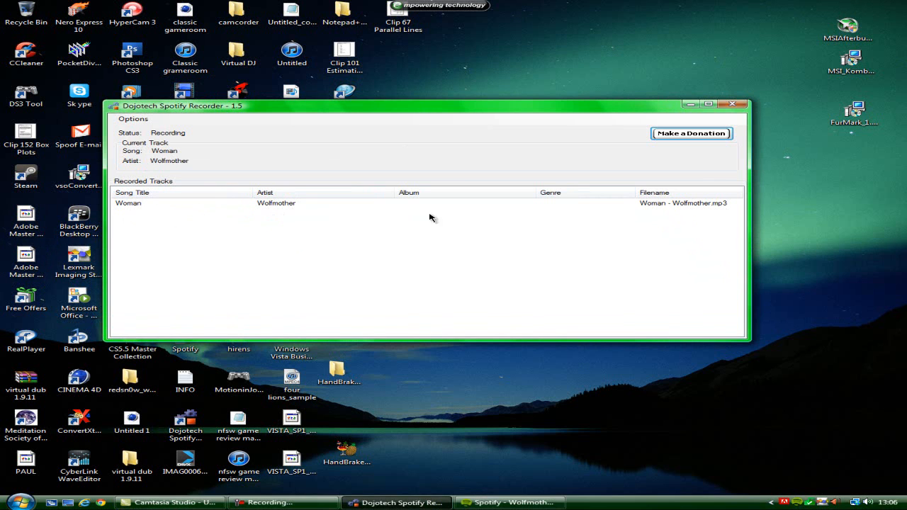
pyautogui.moveTo(348, 99)
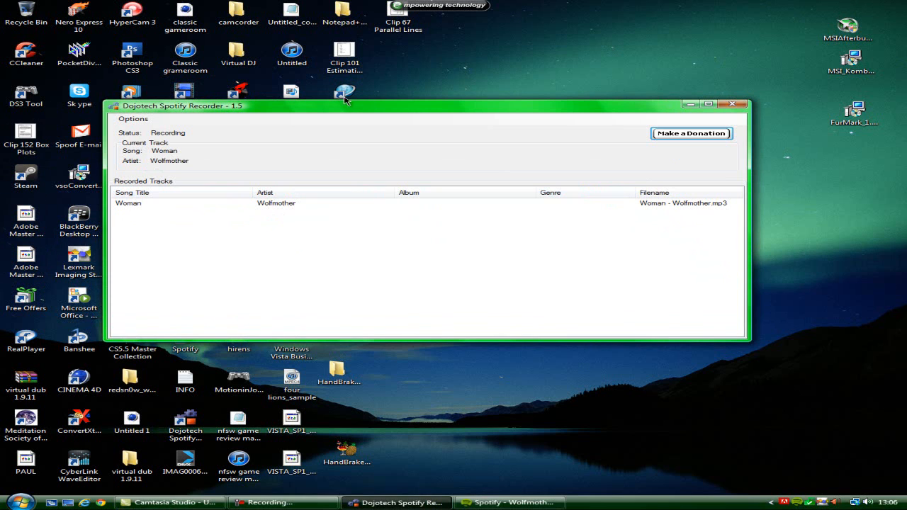
pyautogui.moveTo(587, 125)
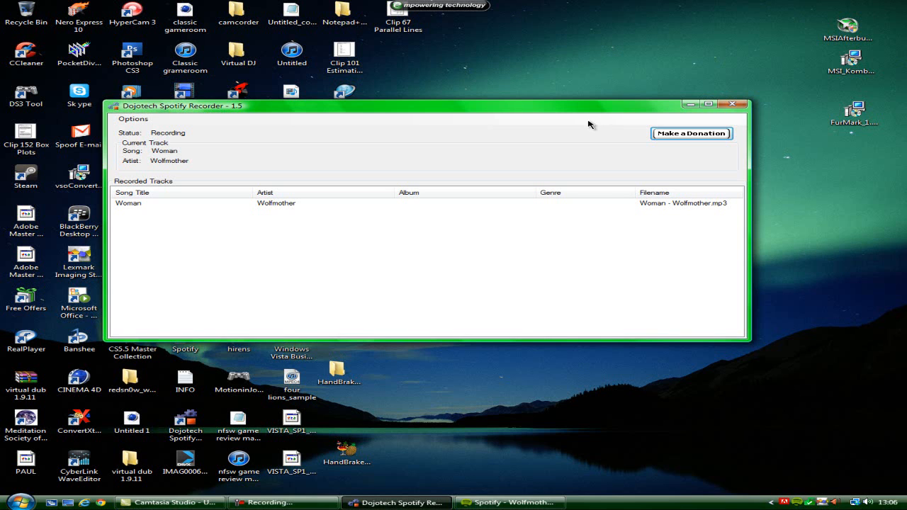
pyautogui.moveTo(666, 188)
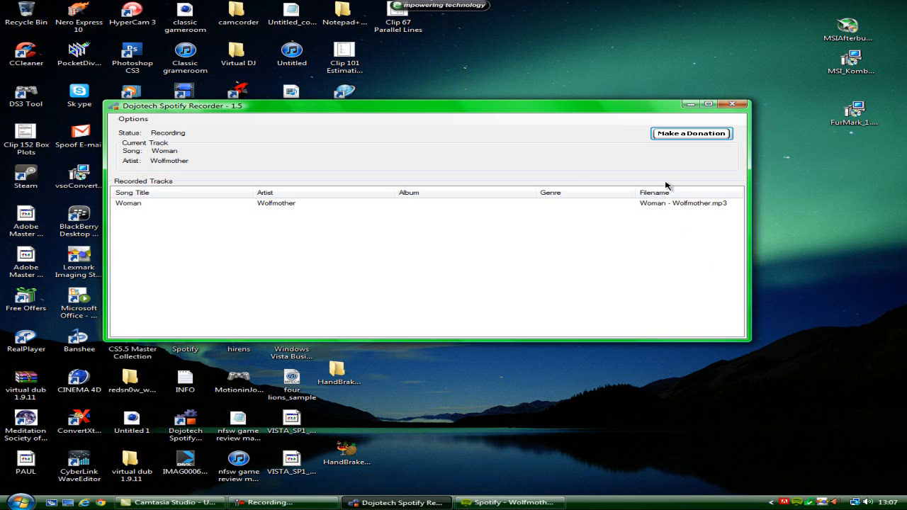
pyautogui.moveTo(744, 235)
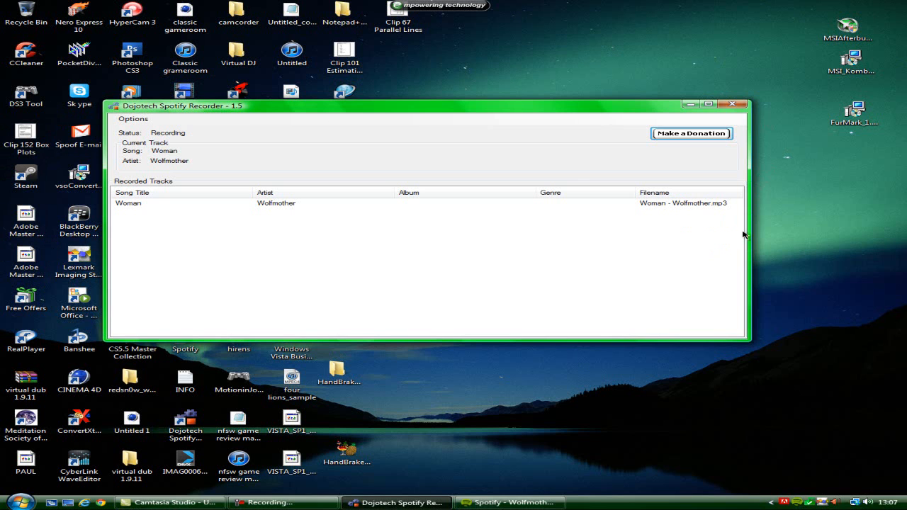
pyautogui.moveTo(768, 200)
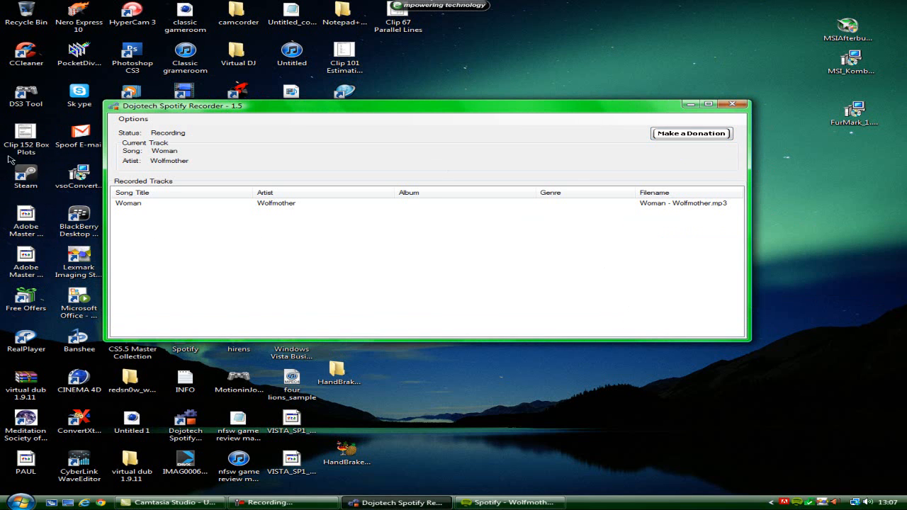
# Stop recording Woman, leaving Woman - Wolfmother1.mp3 in the recorded tracks list
pyautogui.click(26, 134)
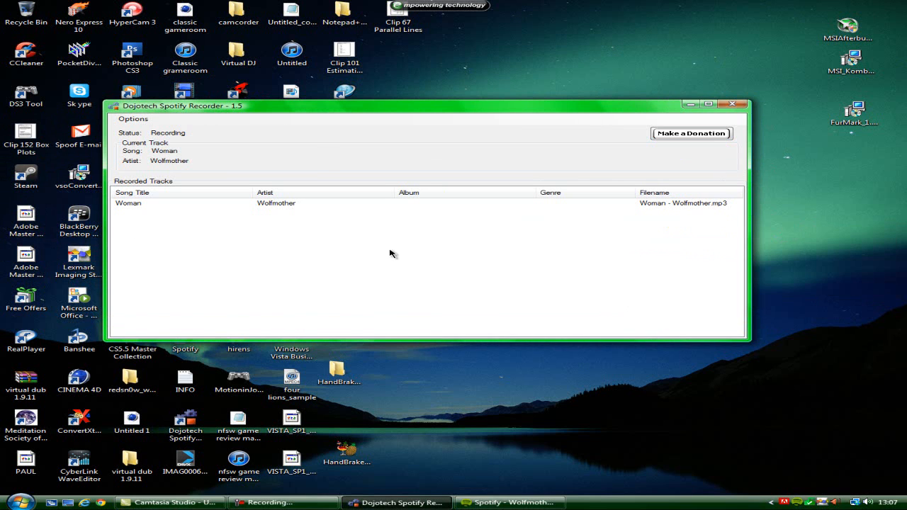
pyautogui.moveTo(159, 153)
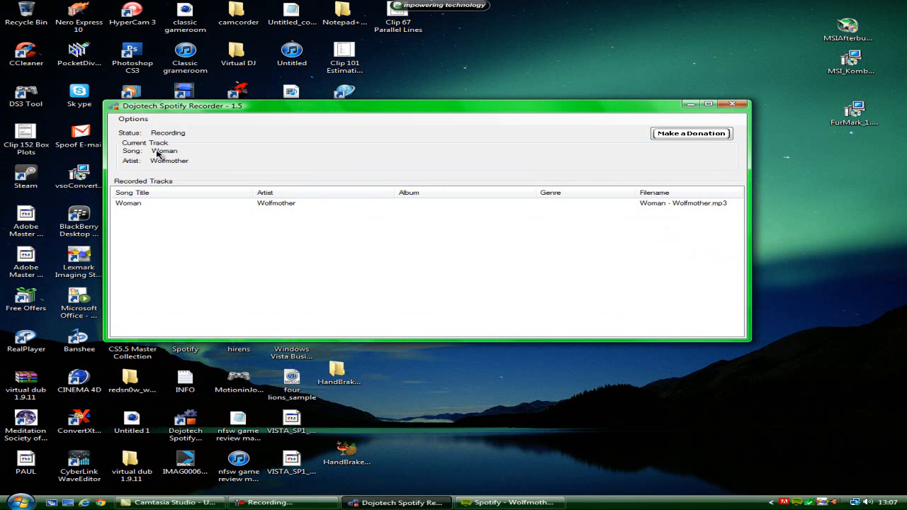
pyautogui.moveTo(425, 207)
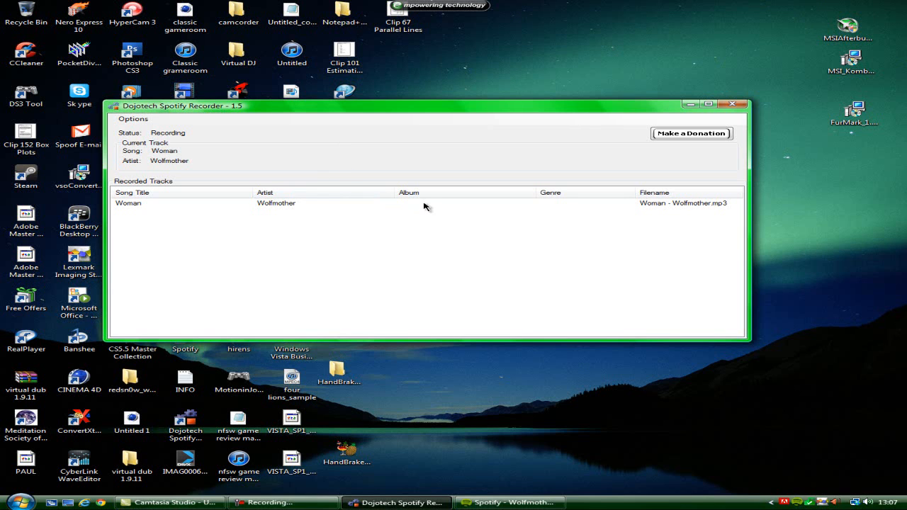
pyautogui.moveTo(414, 215)
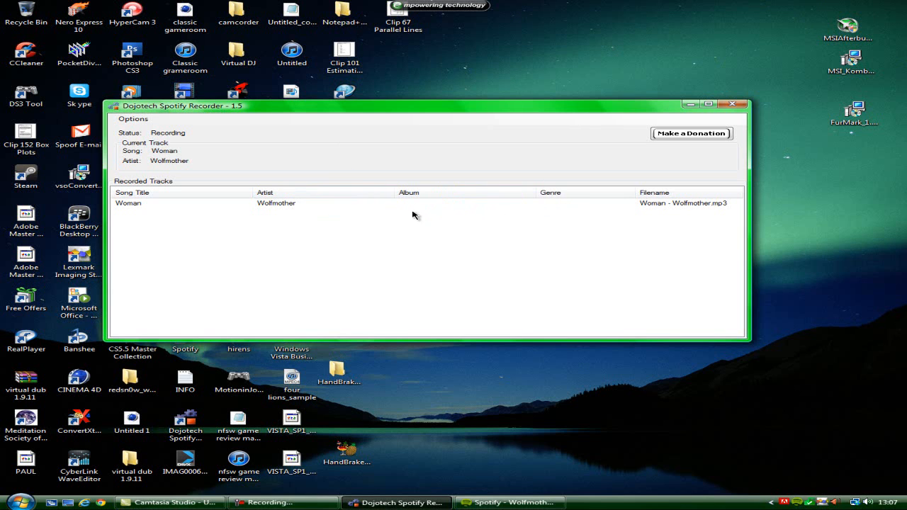
pyautogui.moveTo(454, 185)
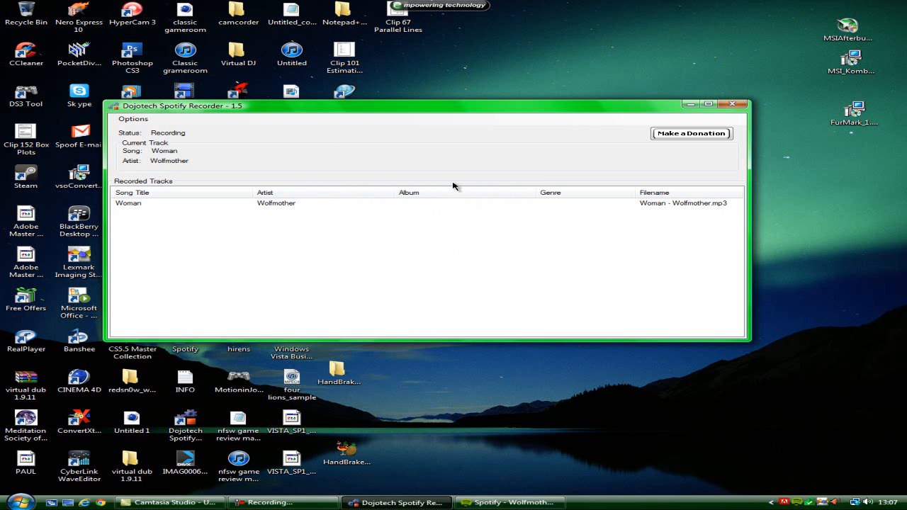
pyautogui.moveTo(246, 221)
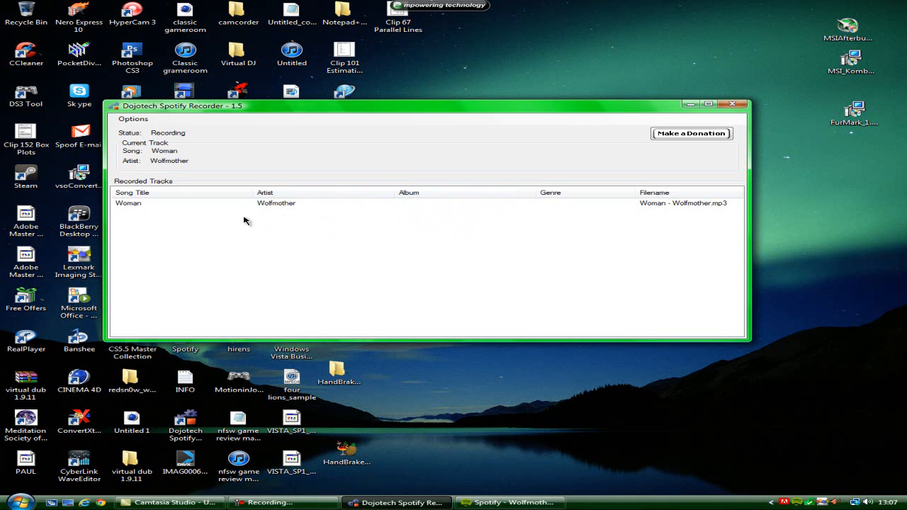
pyautogui.moveTo(286, 226)
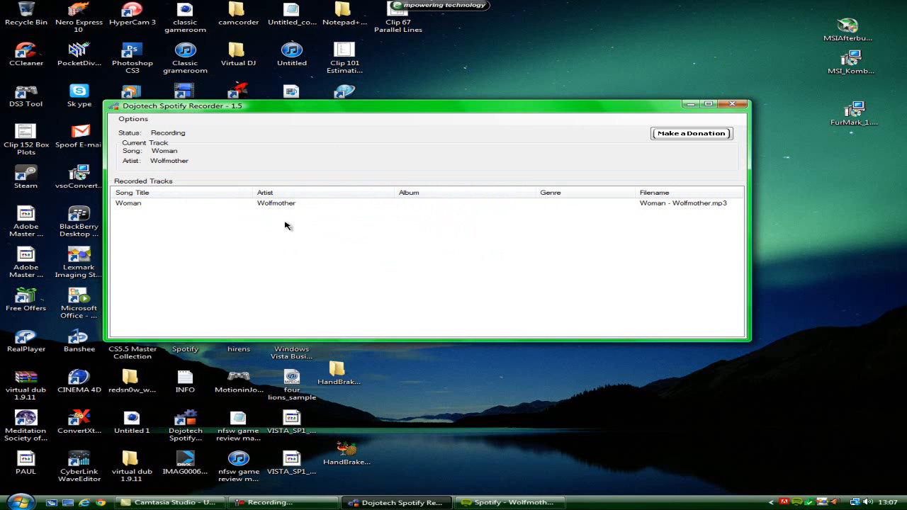
pyautogui.click(509, 502)
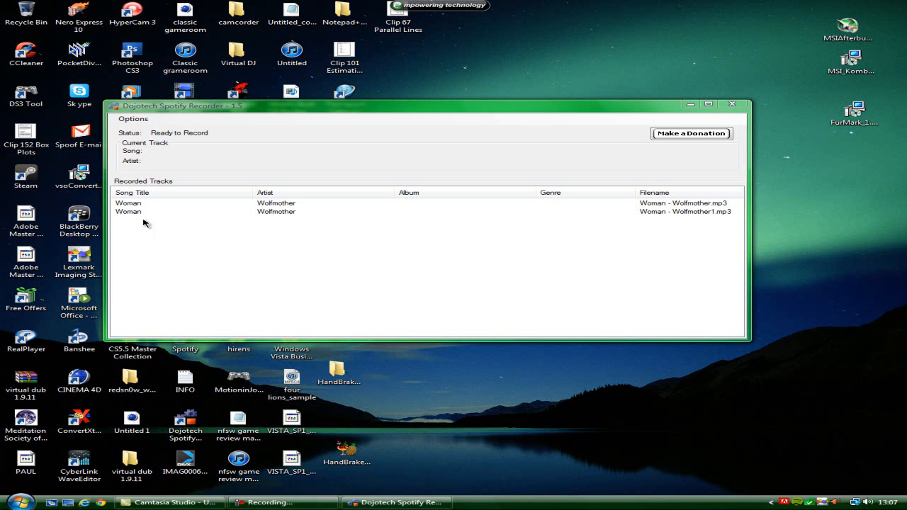
pyautogui.moveTo(354, 221)
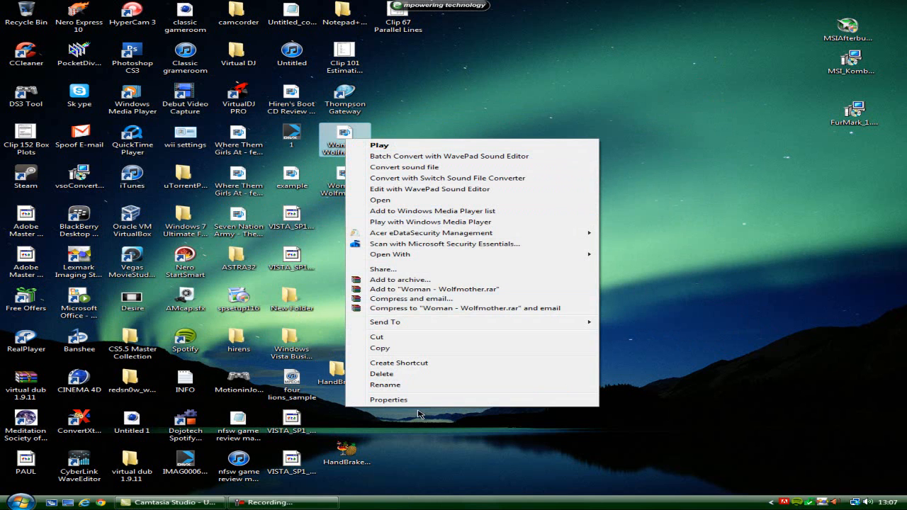
# Inspect the Woman - Wolfmother MP3's Details tags (title, artist, 256 kbps) and close the dialog
pyautogui.click(388, 399)
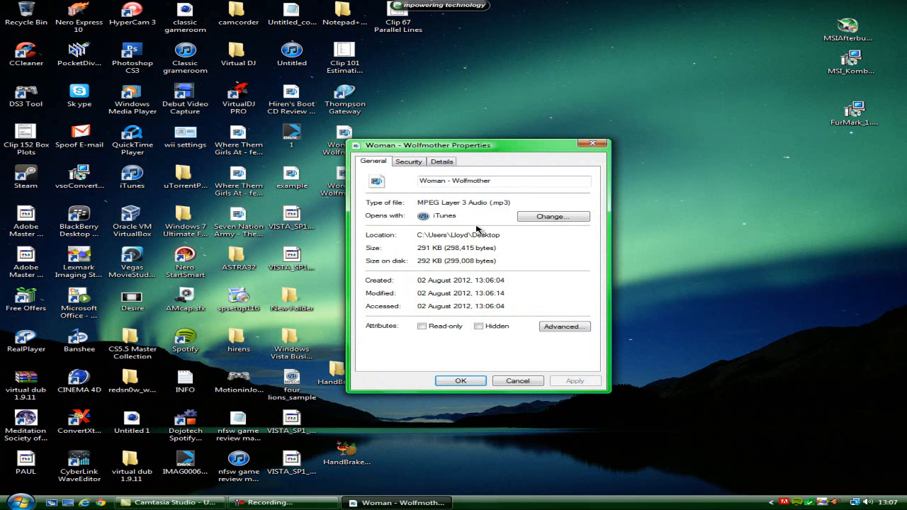
pyautogui.moveTo(422, 216)
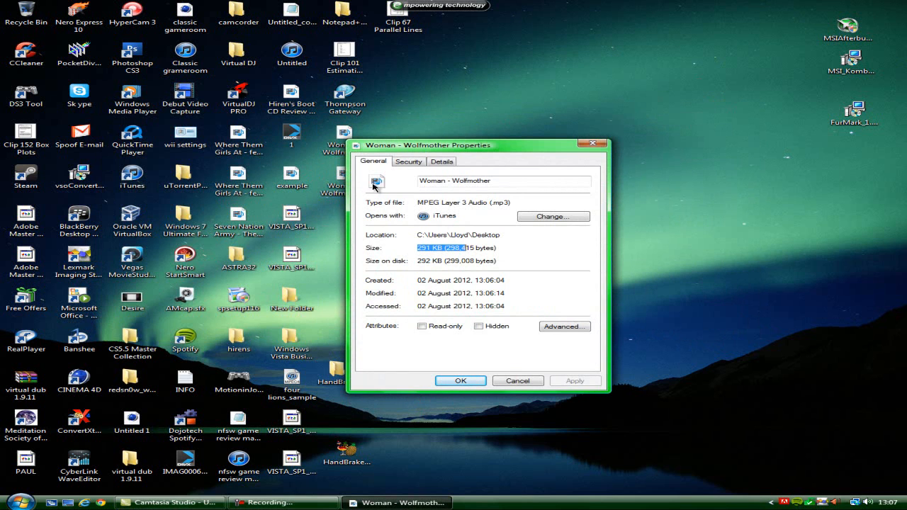
pyautogui.click(442, 162)
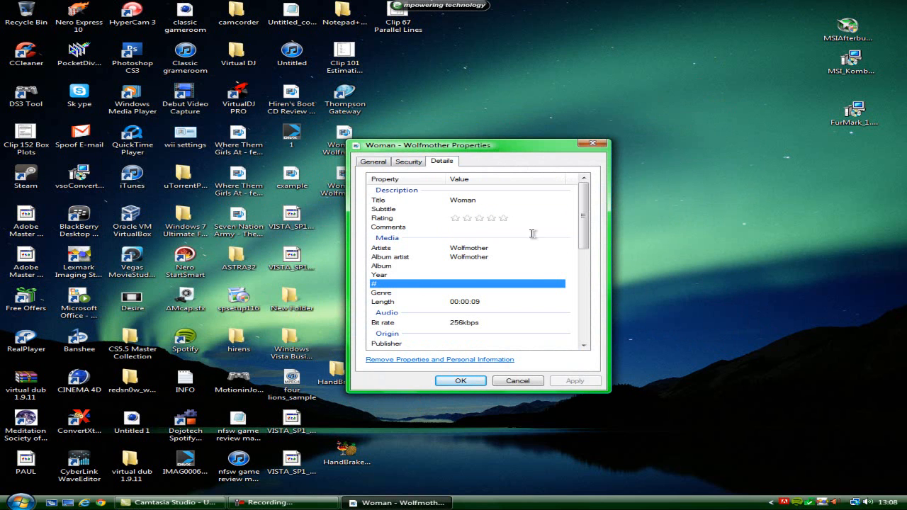
pyautogui.moveTo(374, 272)
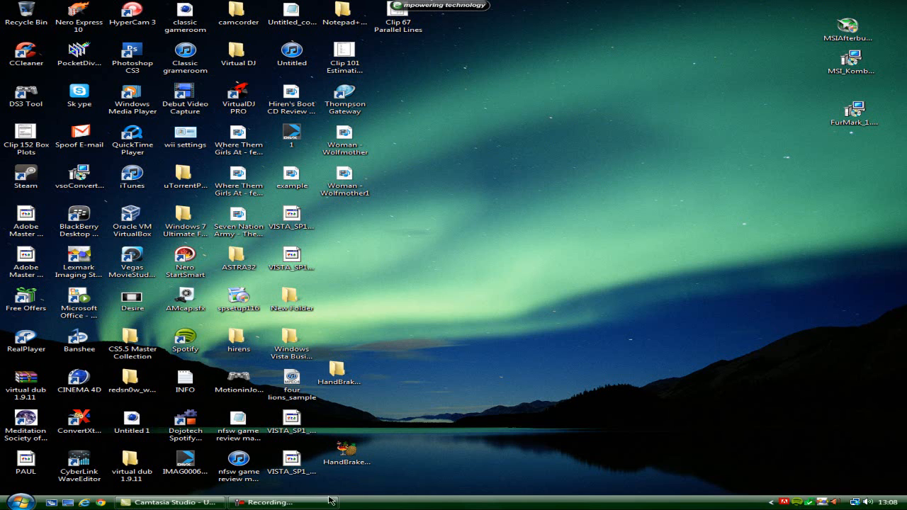
pyautogui.click(282, 501)
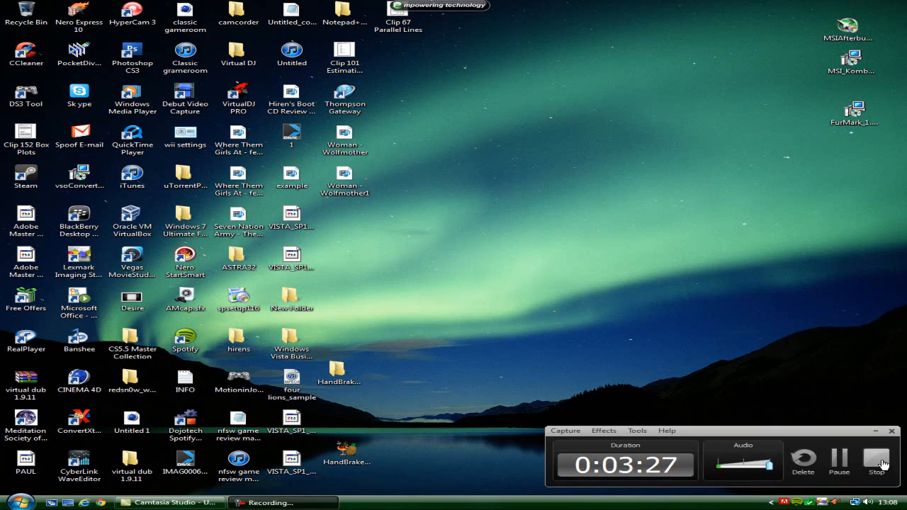